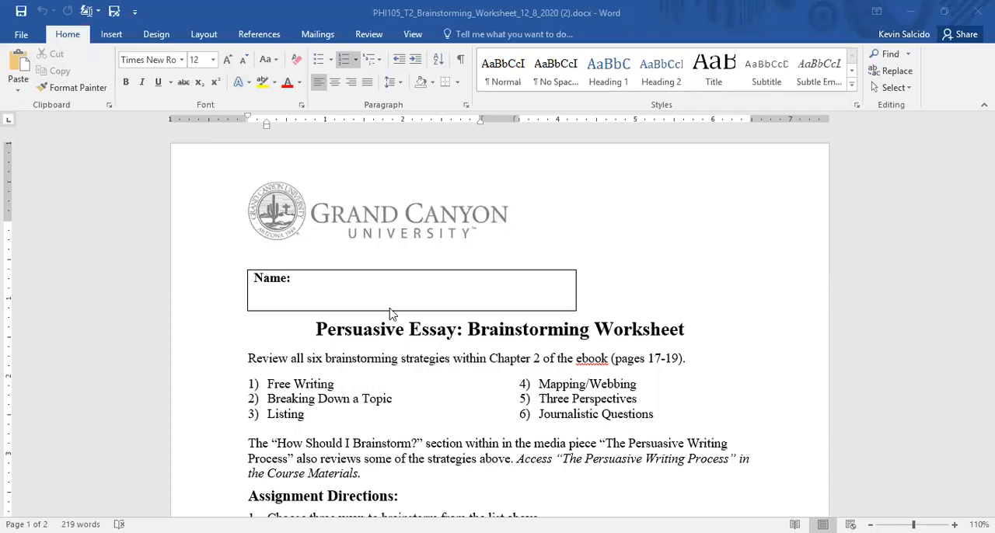
# Scroll through the brainstorming worksheet to review the strategy list and assignment directions.
pyautogui.scroll(-3)
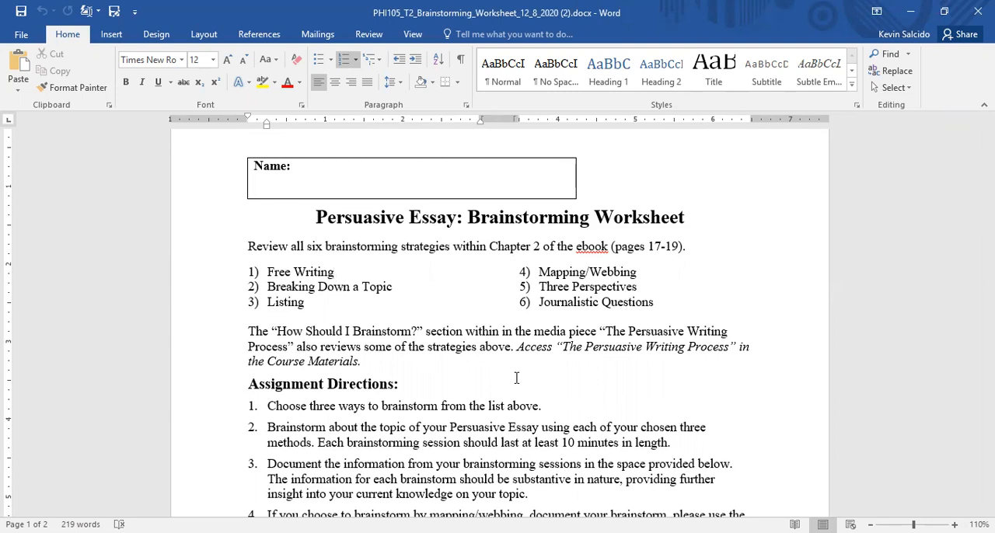
pyautogui.click(334, 270)
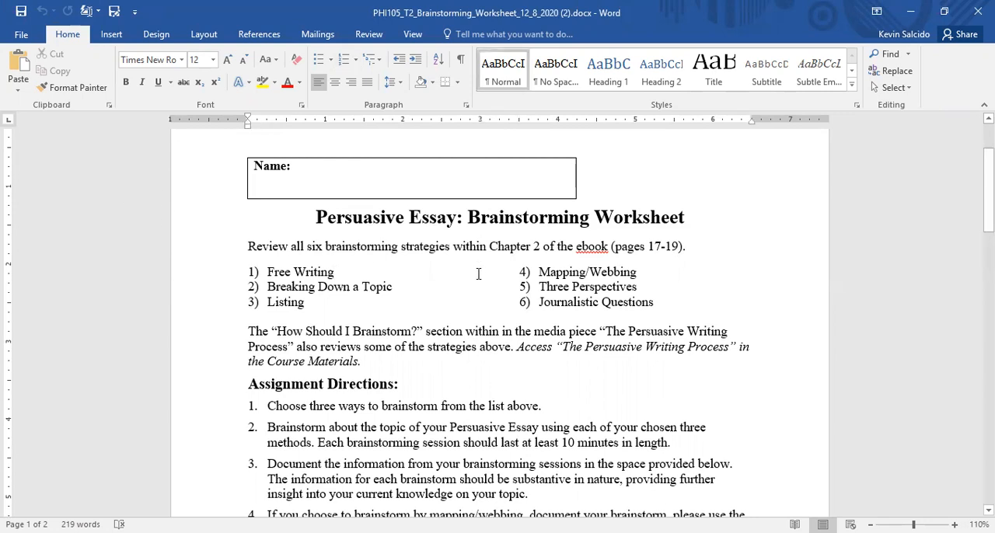
pyautogui.scroll(-3)
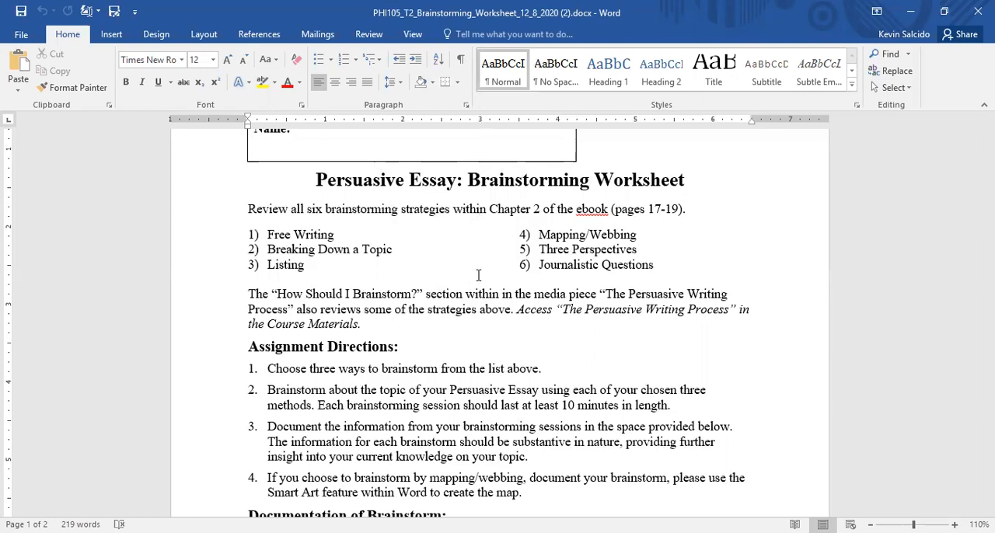
pyautogui.click(479, 208)
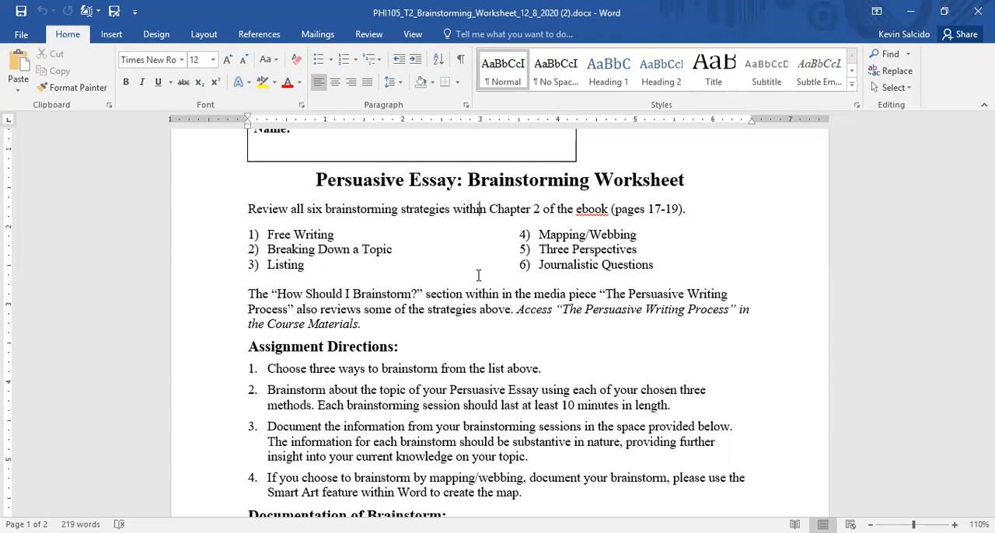
pyautogui.moveTo(414, 233)
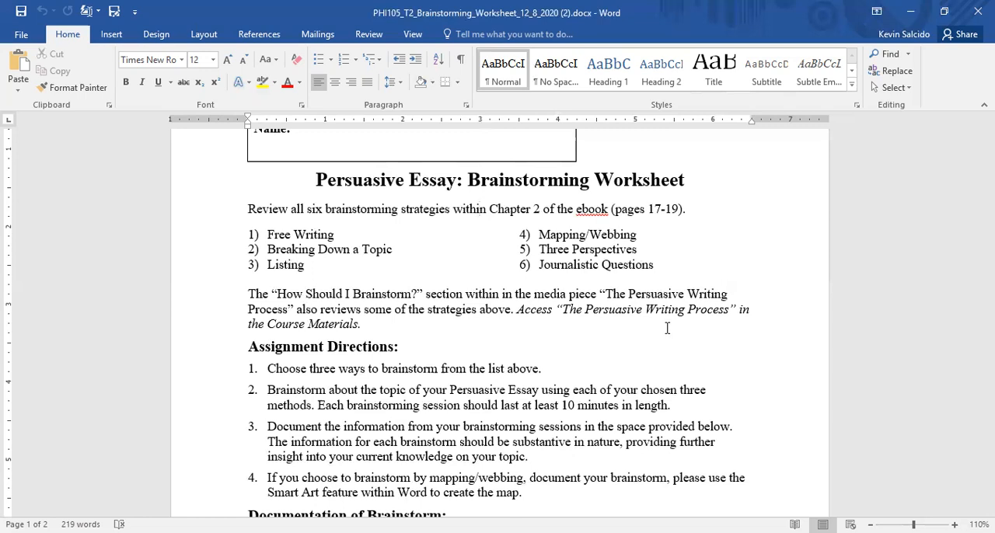
pyautogui.click(479, 209)
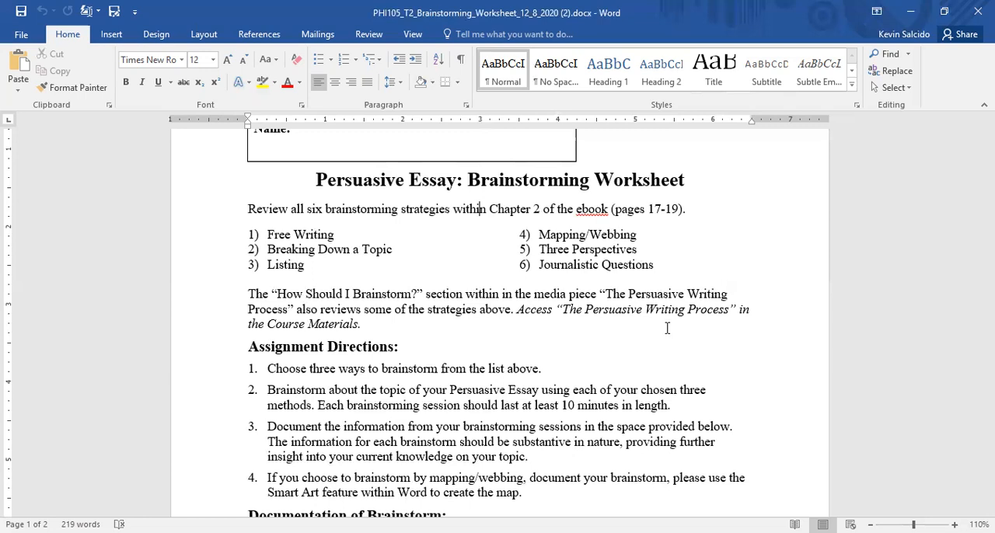
pyautogui.scroll(-3)
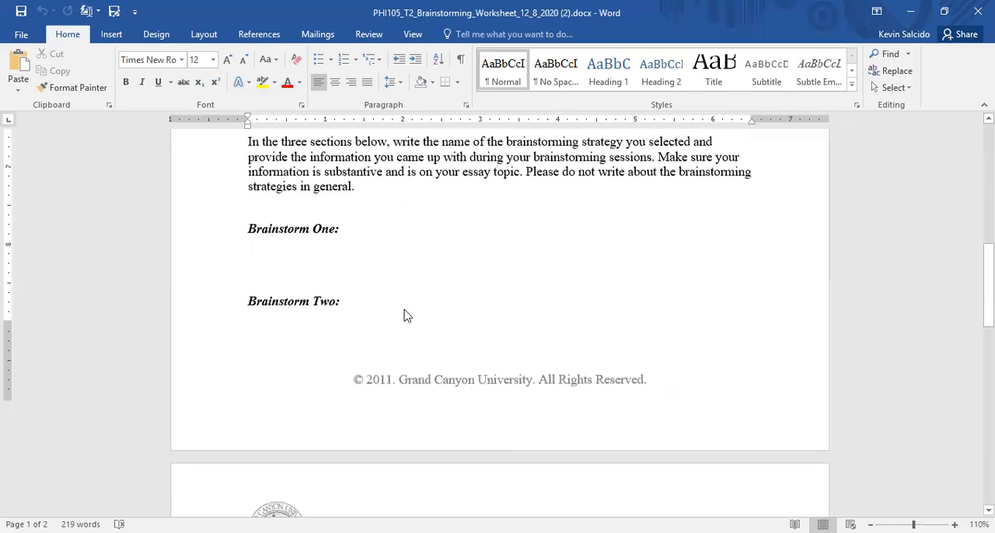
pyautogui.scroll(-3)
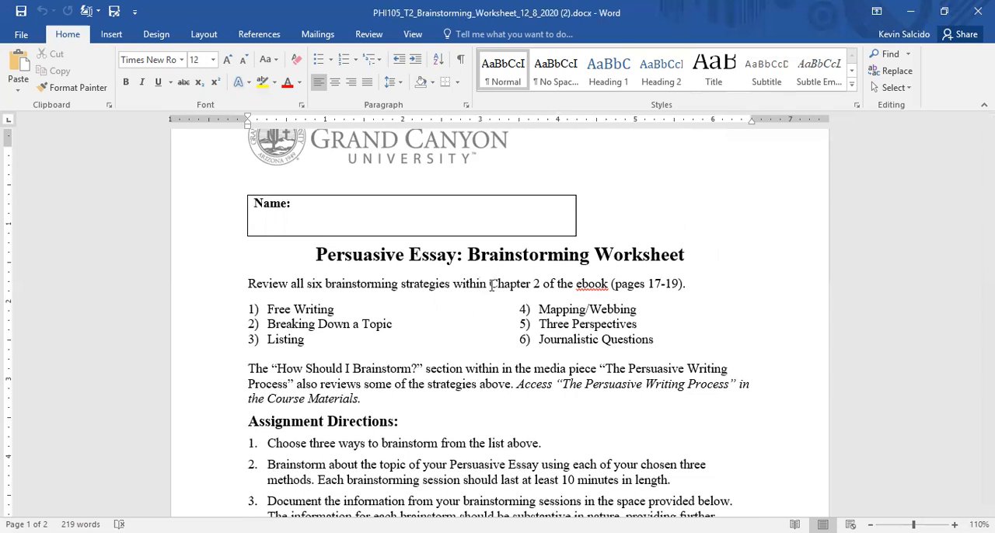
pyautogui.scroll(-3)
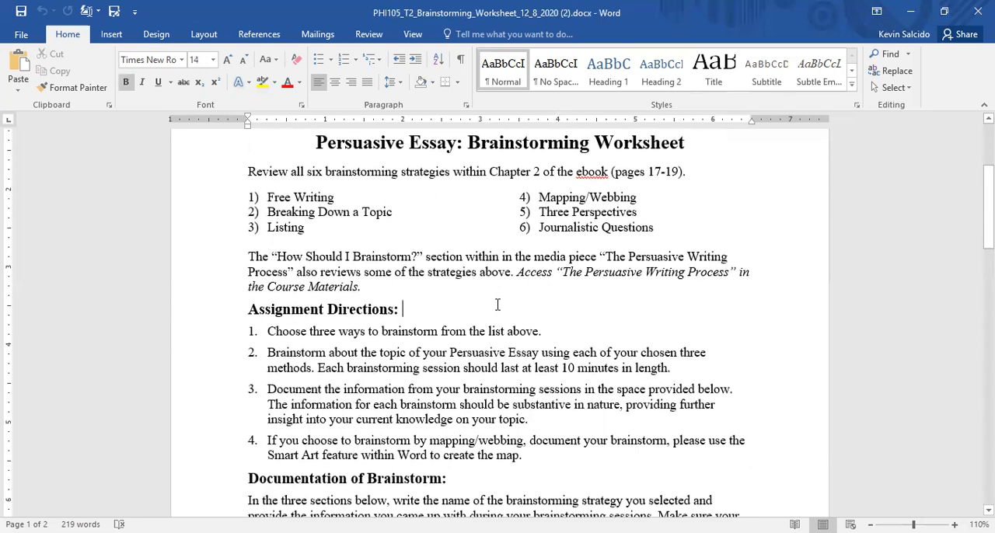
pyautogui.scroll(-3)
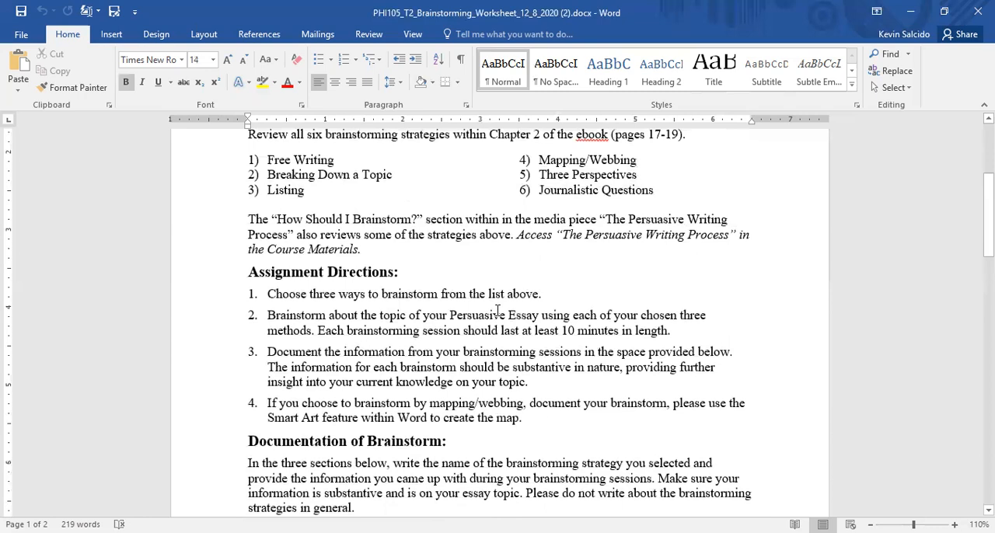
pyautogui.scroll(-3)
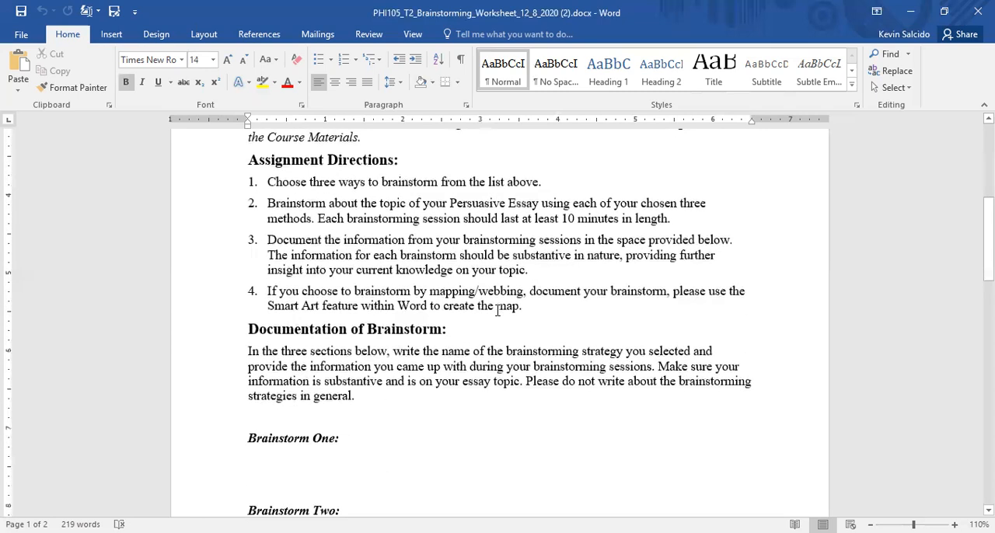
# Select the media-piece paragraph on The Persuasive Writing Process by dragging across it.
pyautogui.click(401, 159)
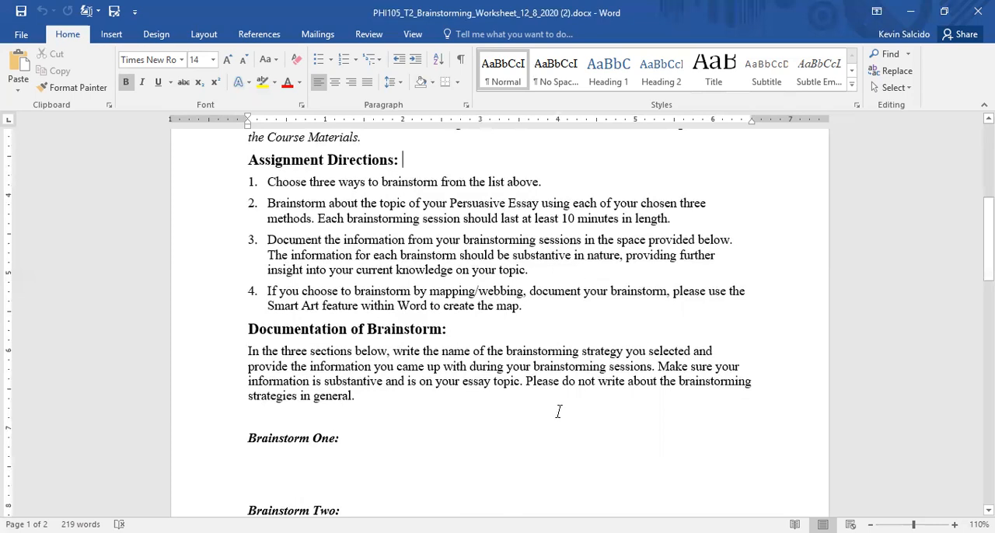
pyautogui.moveTo(249, 381); pyautogui.dragTo(382, 381)
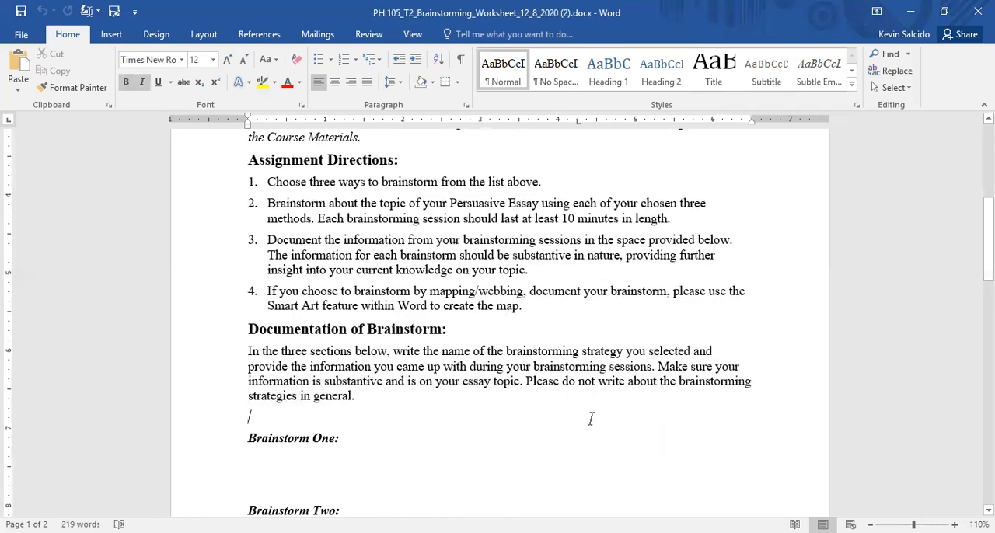
pyautogui.scroll(3)
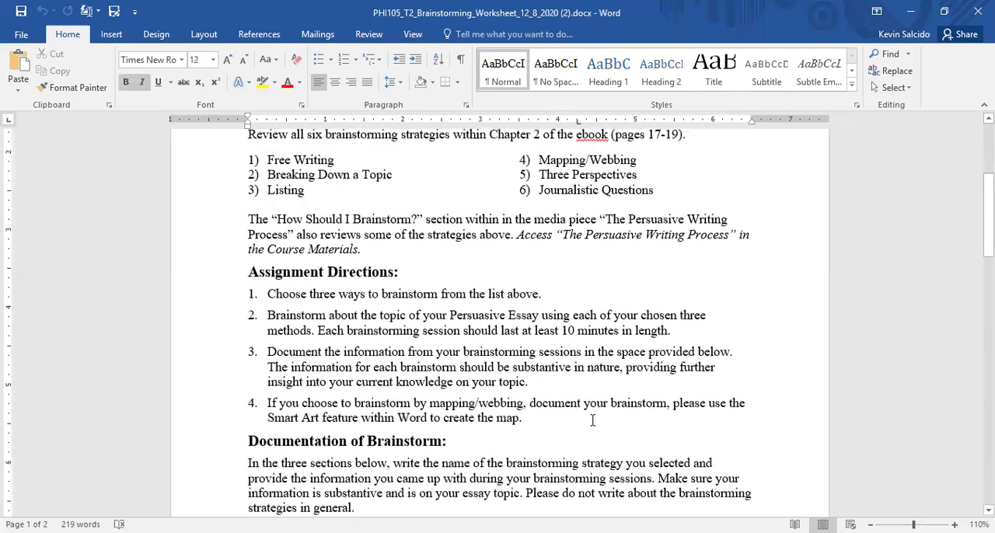
pyautogui.scroll(-3)
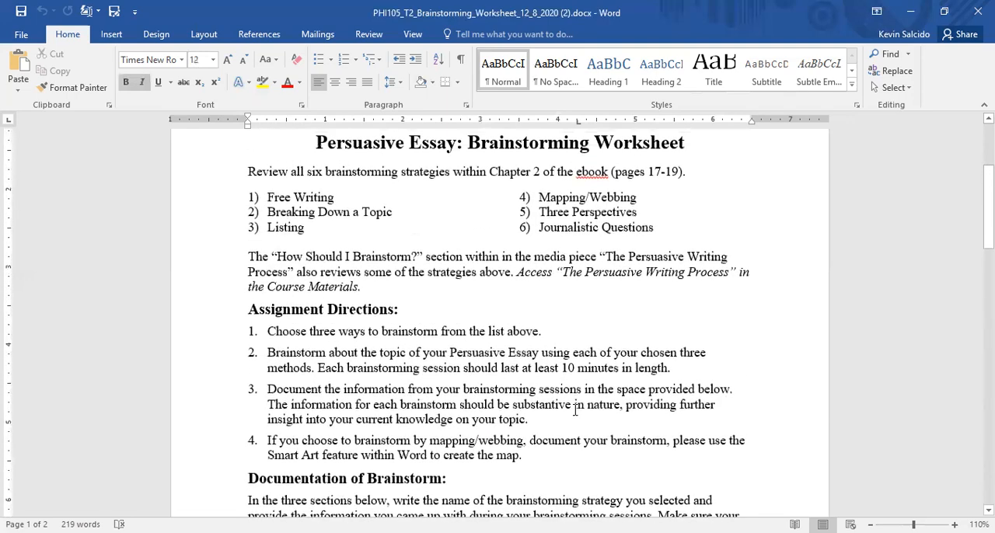
pyautogui.scroll(-3)
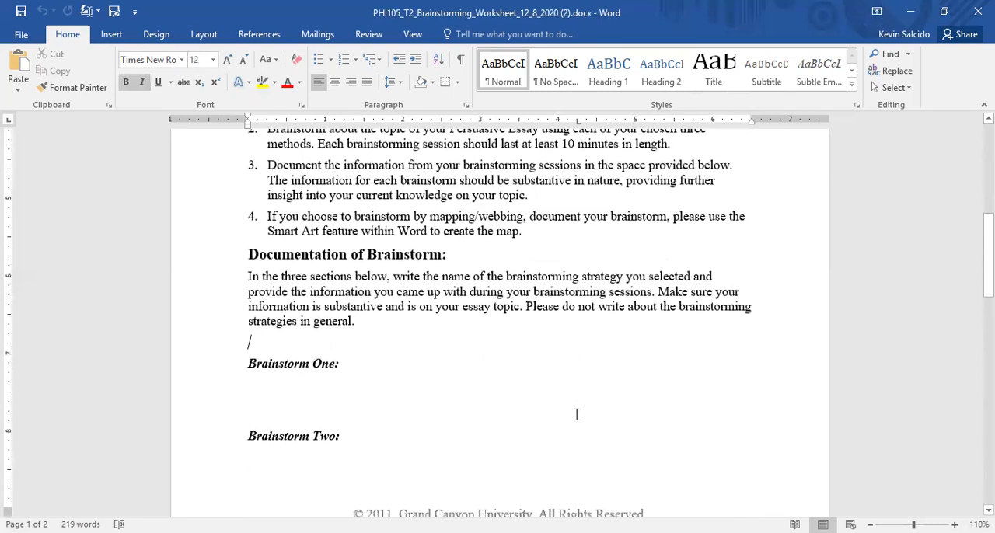
pyautogui.scroll(3)
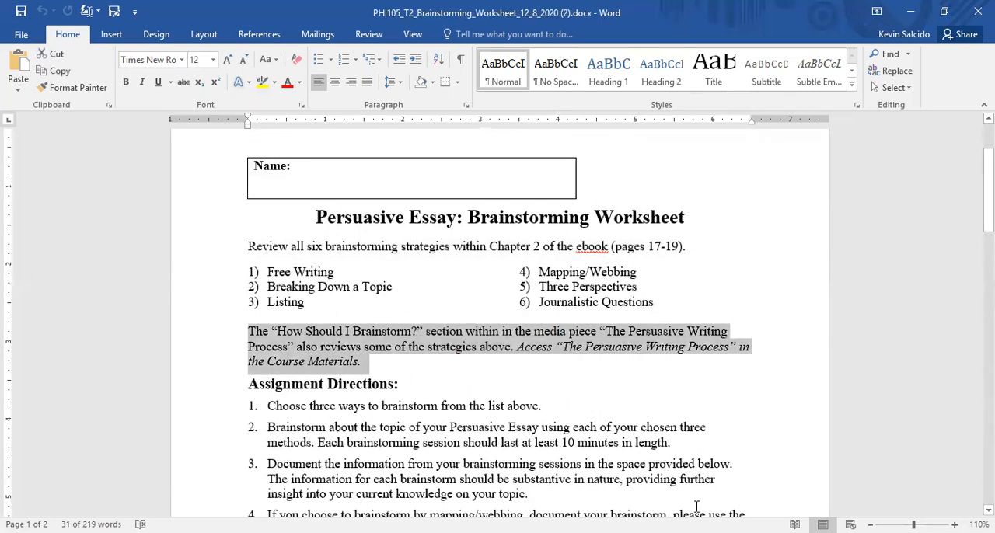
pyautogui.moveTo(588, 423)
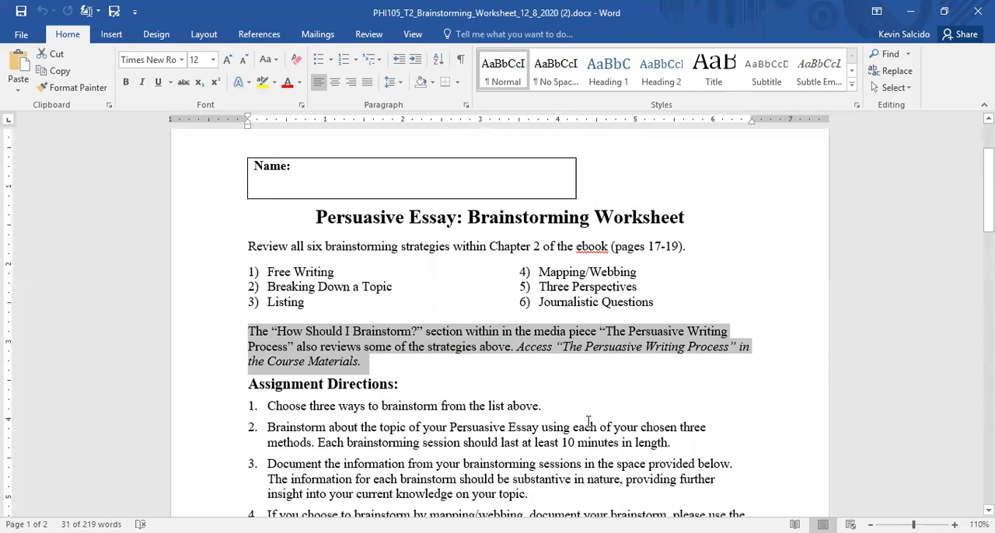
pyautogui.scroll(-3)
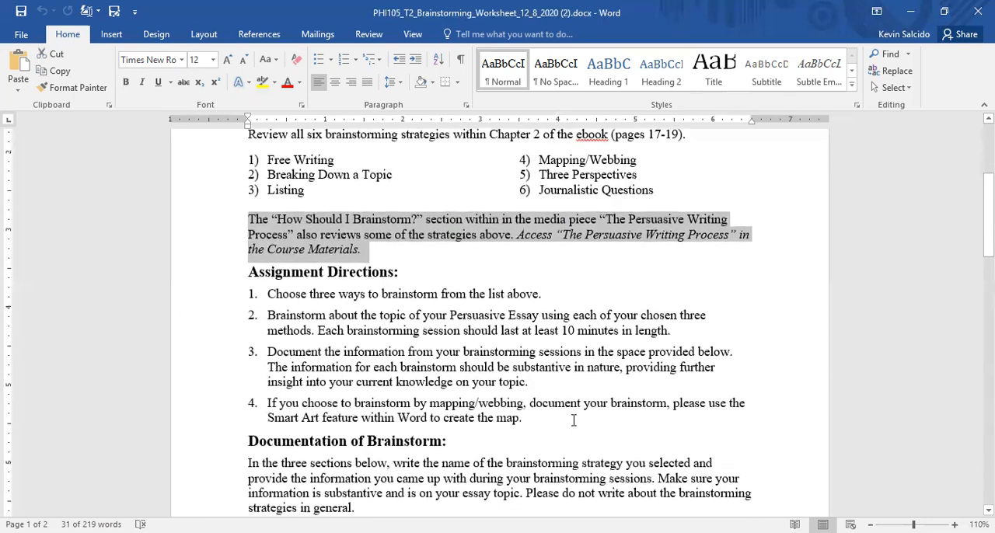